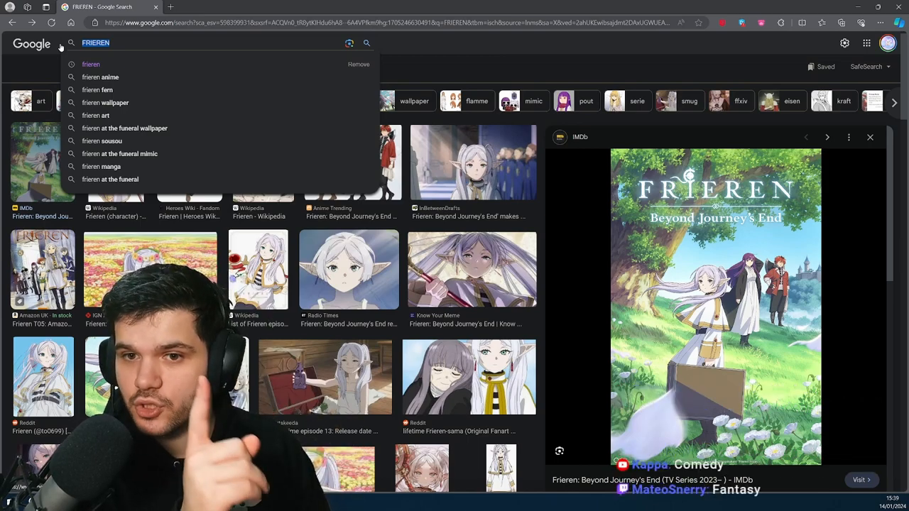
Step: Replace the Frieren query with a Solo Leveling image search
type("SPY")
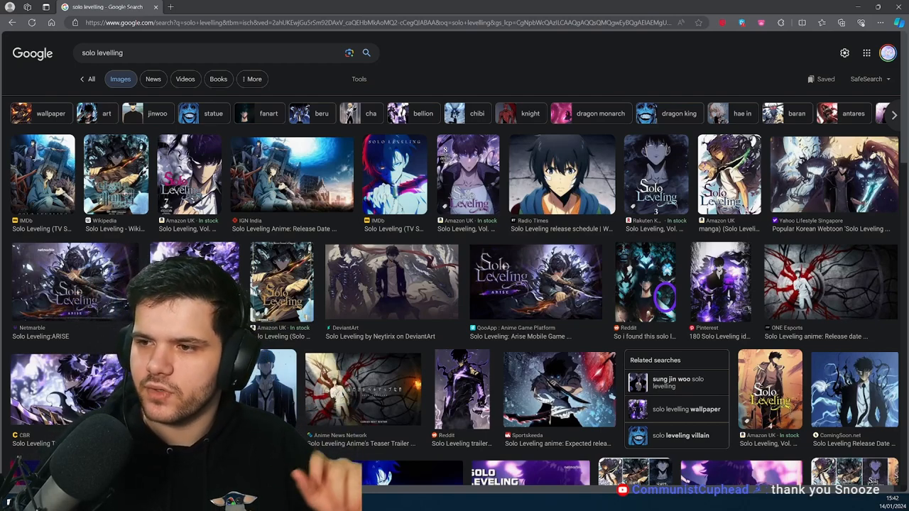
Step: Search 'heavenly delusion', then 'ranking of kings' with a result previewed, then 'heavenly delusion' again
type("heavenly delusion")
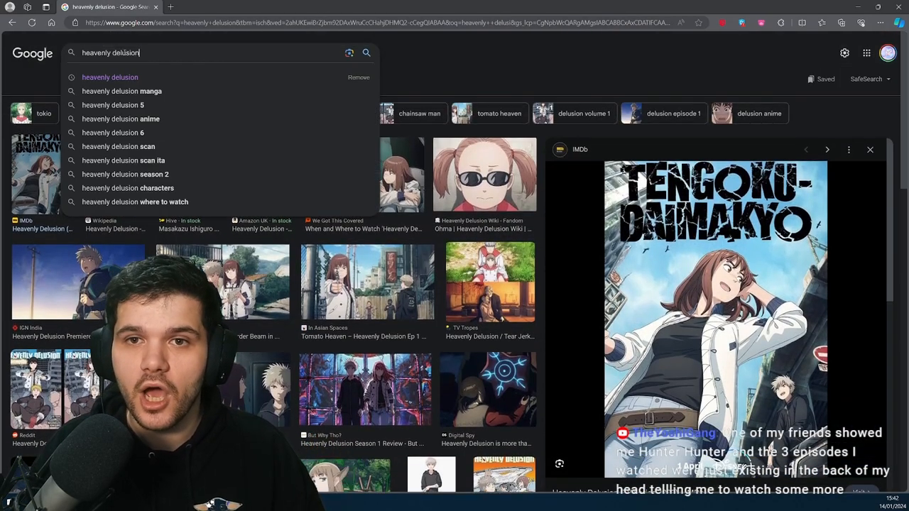
type("ranking of kings")
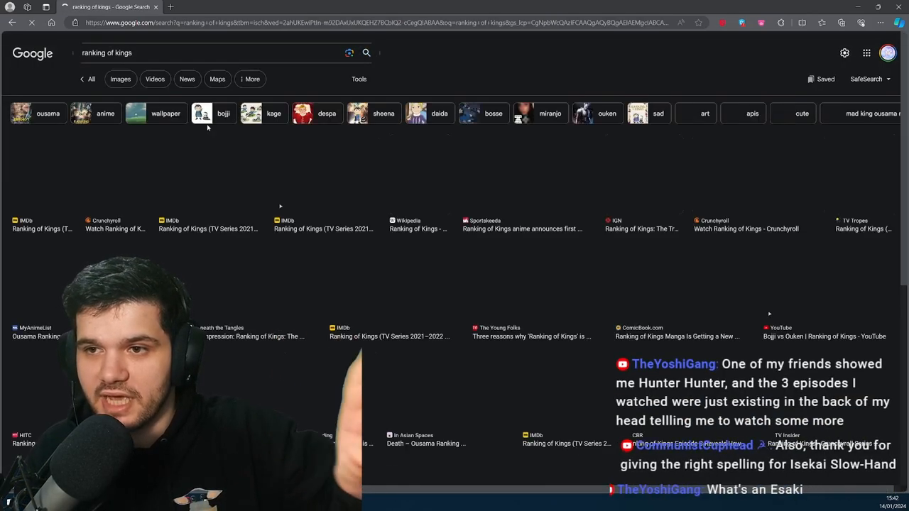
left_click(115, 100)
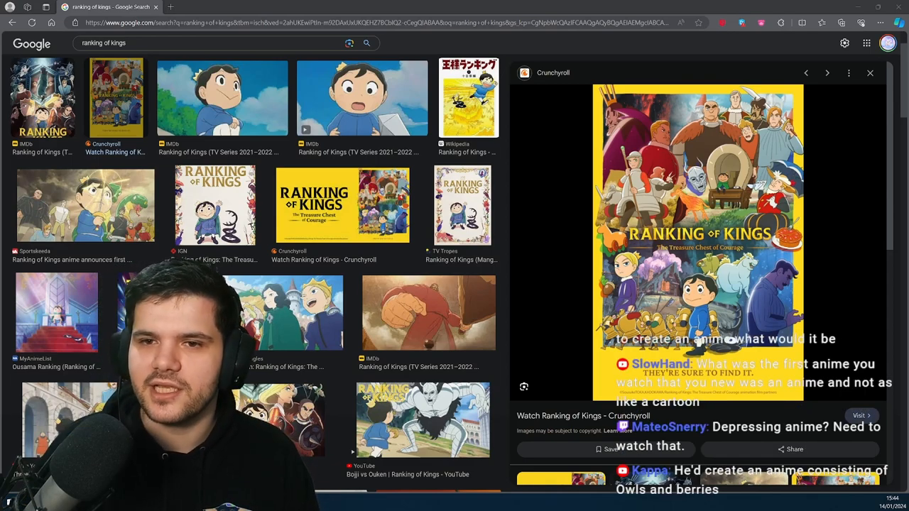
type("heavenly delusion")
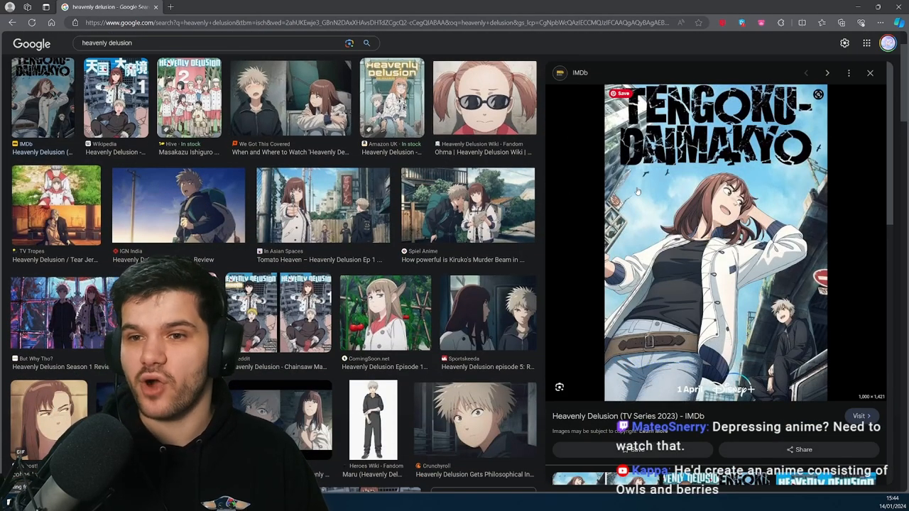
Step: Search Devilman Crybaby images, then 'haikyuu' with a Haikyuu poster previewed
type("DE")
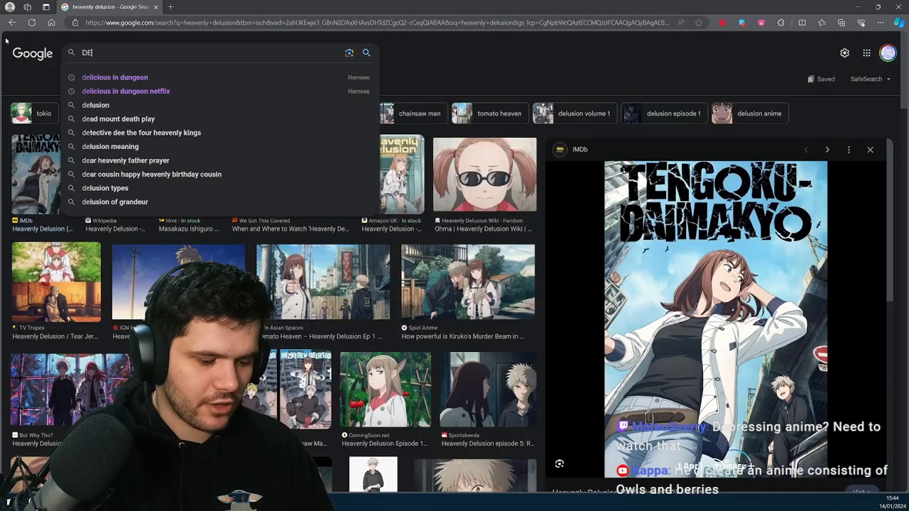
type("DEVIL MA")
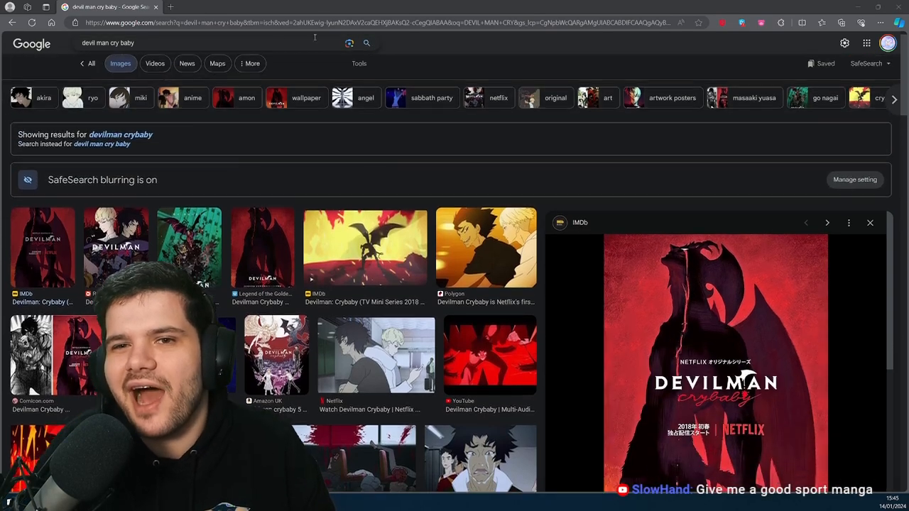
type("haikyuu")
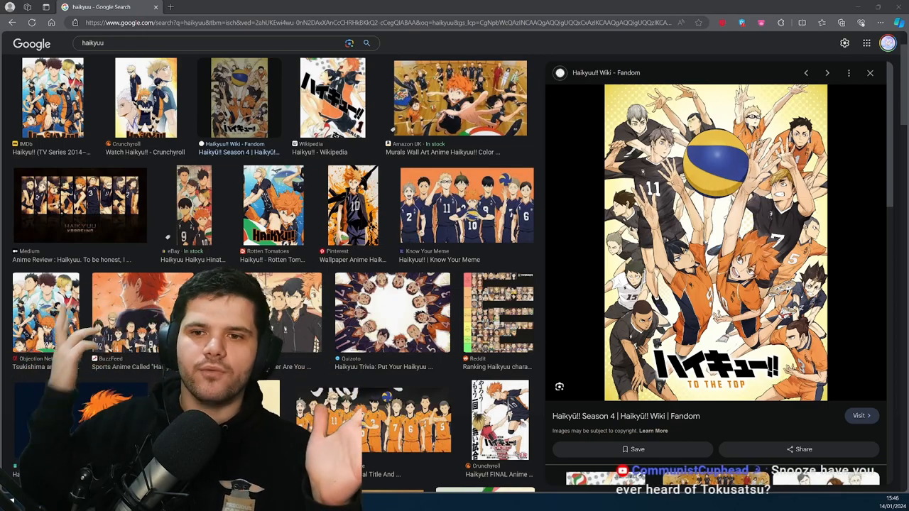
Step: Search 'Tokusatsu?' images, then Chainsaw Man with its Wikipedia cover previewed
type("Tokusatsu?")
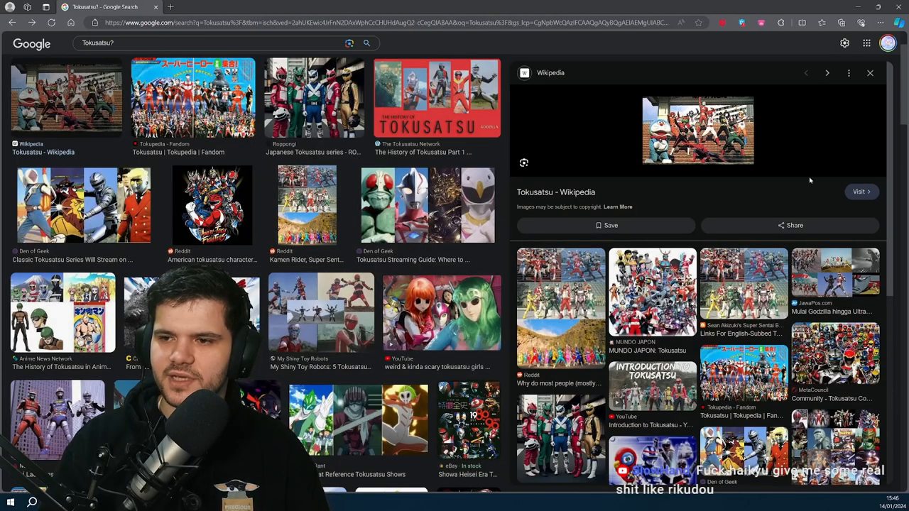
left_click(213, 42)
type("chainsaw man")
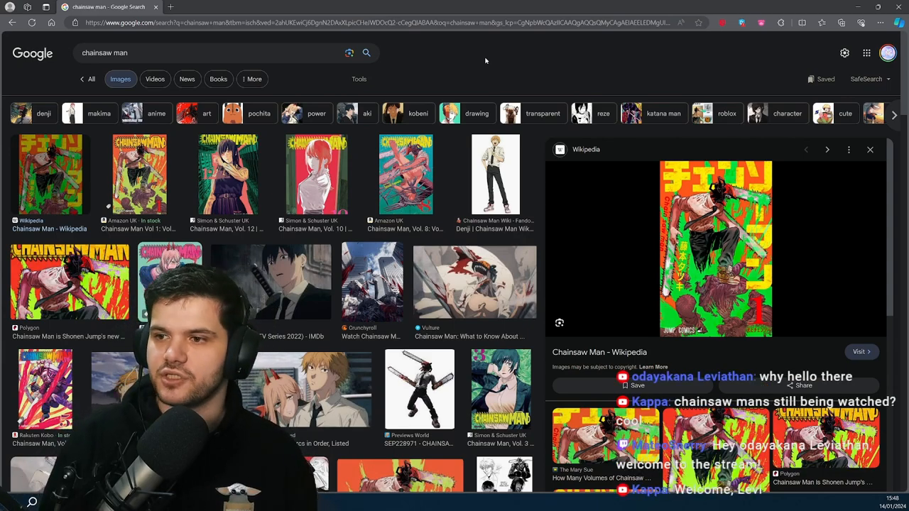
Step: Start a new query in the search box over the Chainsaw Man results
type("vinland")
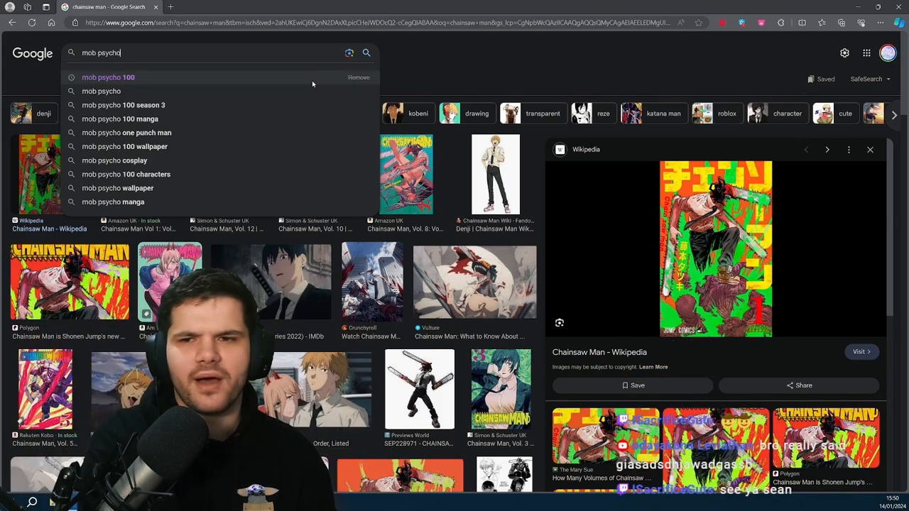
Step: Return to the Frieren results tab with its IMDb poster previewed
left_click(101, 91)
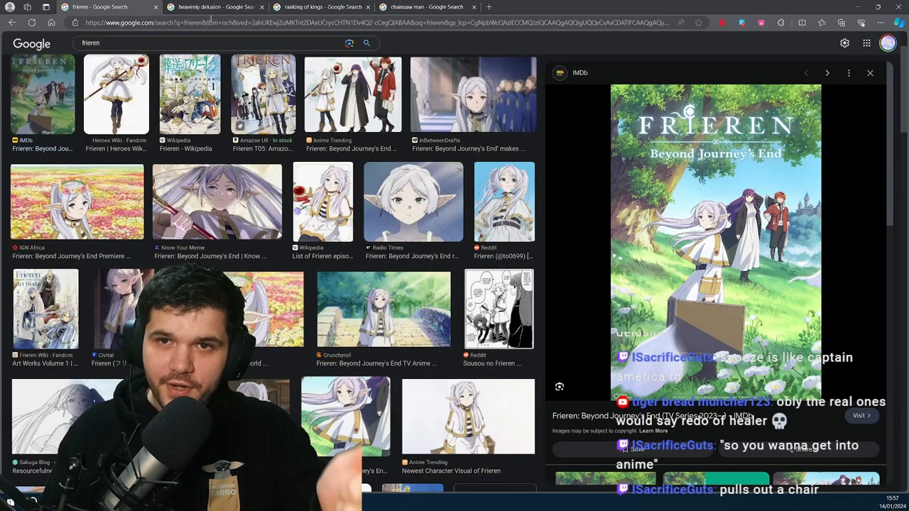
Step: Glance at the Ranking of Kings tab, then start a fresh tab on the Google homepage
left_click(315, 6)
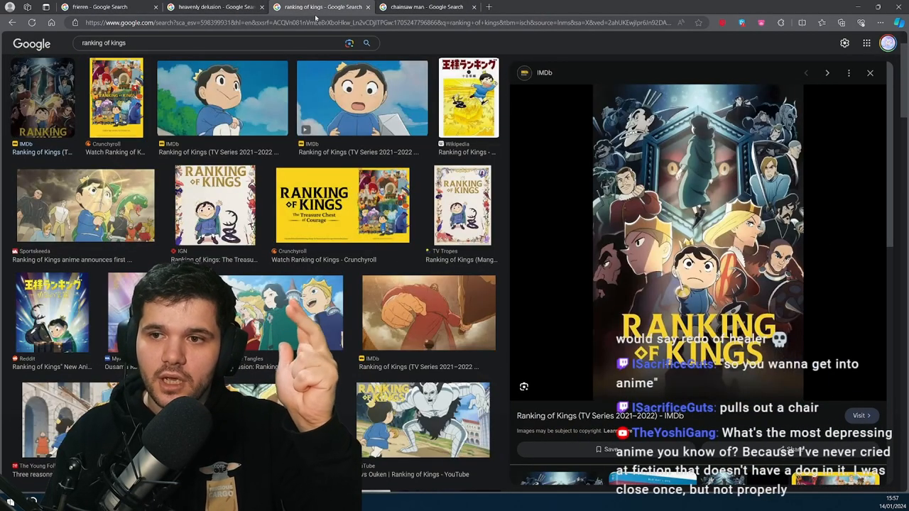
left_click(426, 6)
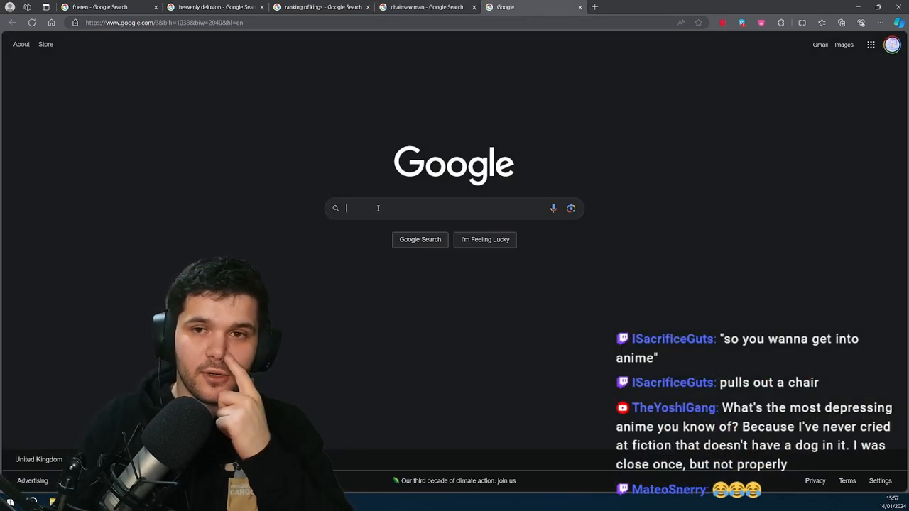
Step: Load Attack on Titan image results in the new tab and begin typing 'vin'
type("cowboy")
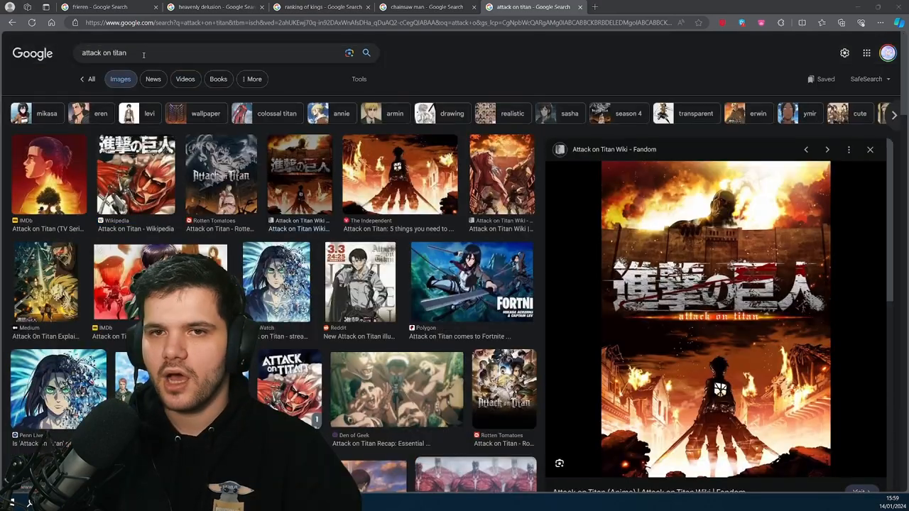
type("vin")
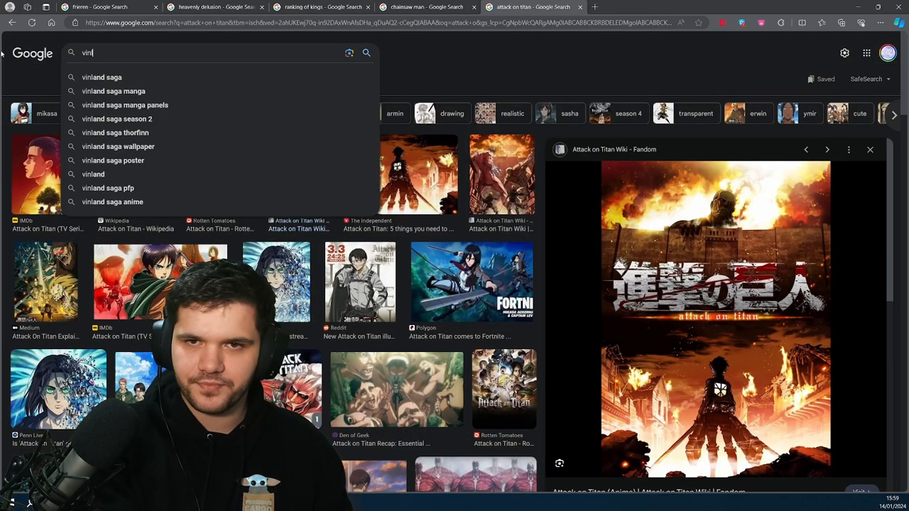
Step: Run the Vinland Saga search, preview its season 2 poster, and return to the Frieren tab
left_click(102, 77)
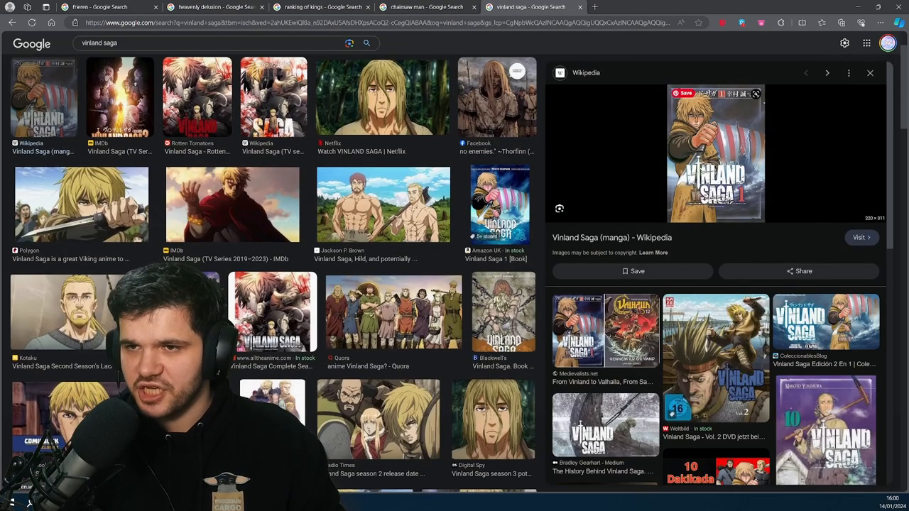
left_click(106, 7)
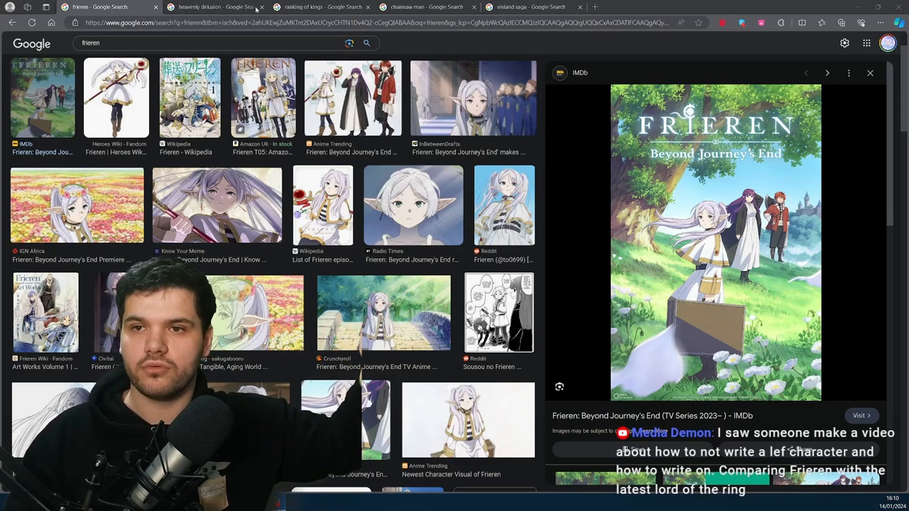
Step: Add a Legend of Vox Machina results tab via the Vinland Saga tab, then return to Chainsaw Man
left_click(528, 6)
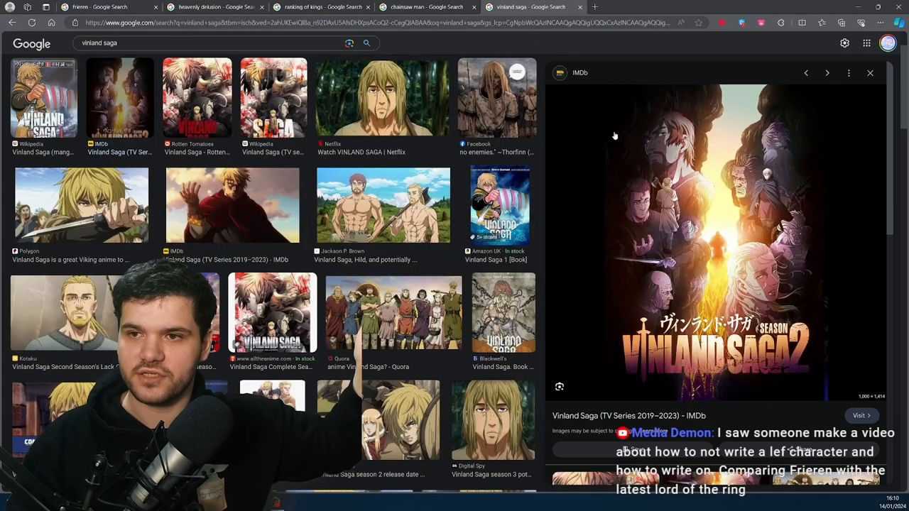
type("cowboy bebop")
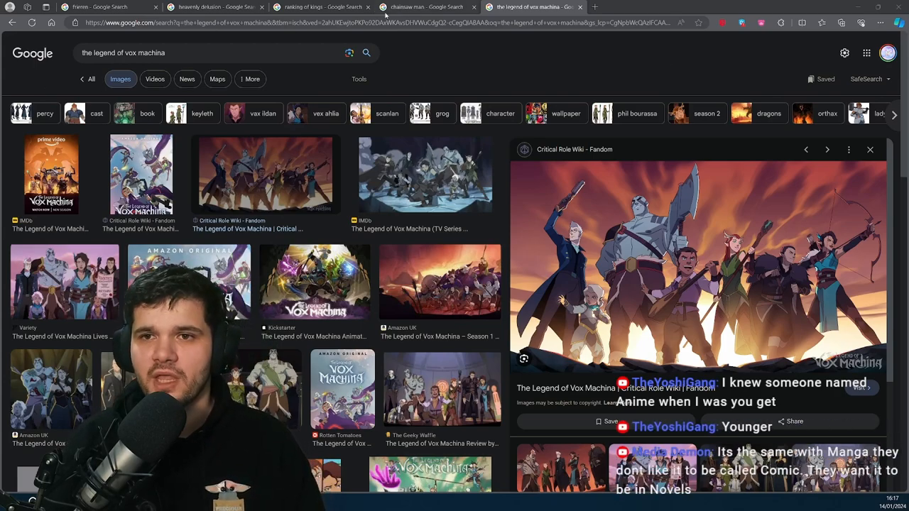
left_click(426, 6)
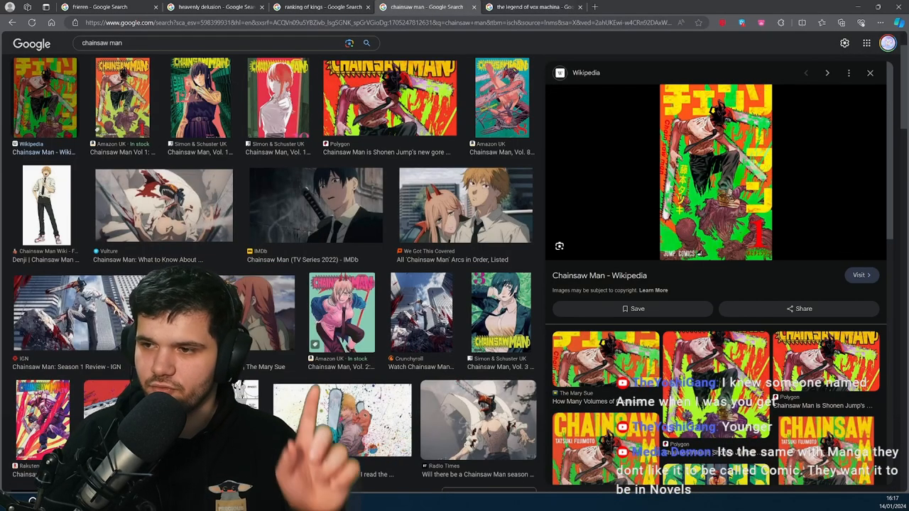